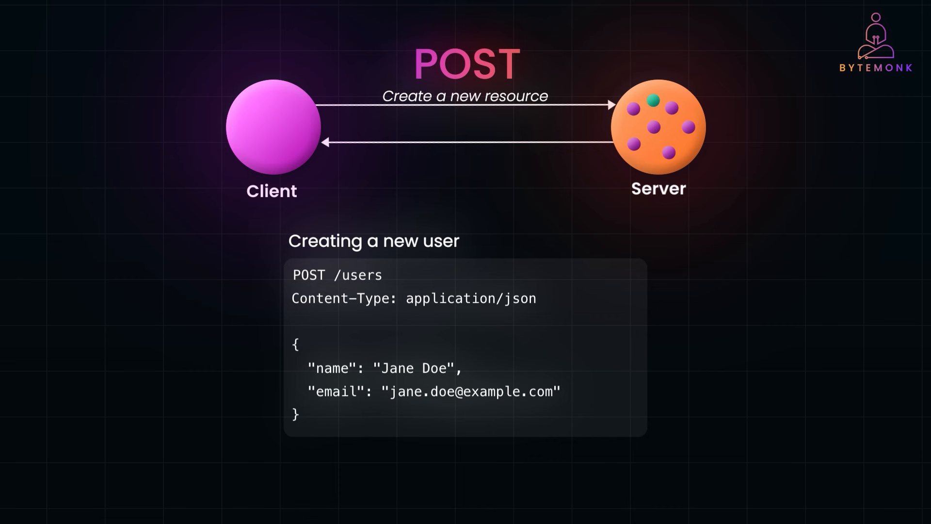
mouse_move(351, 456)
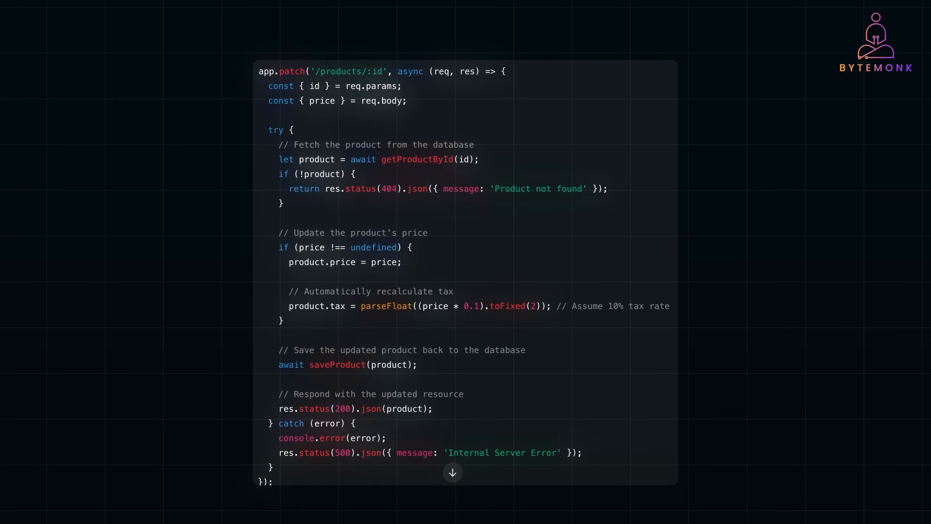
scroll(up, 3)
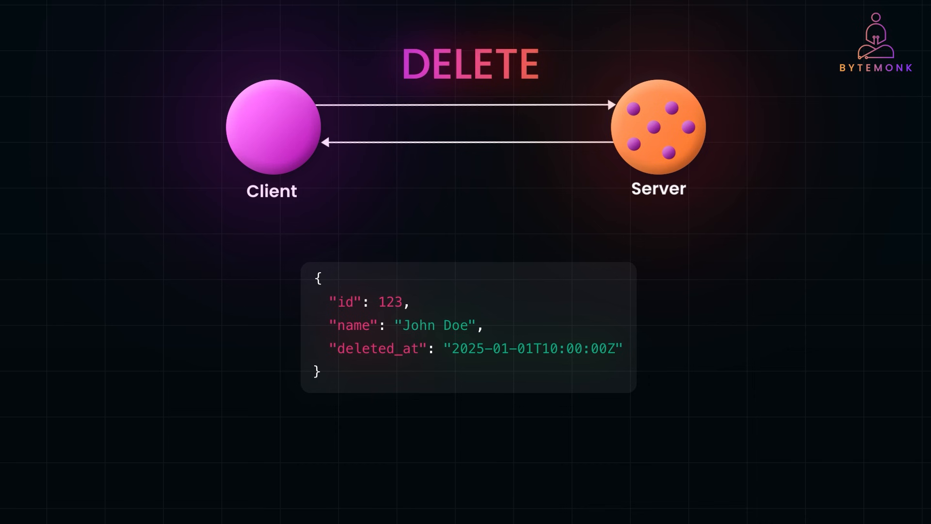
double_click(378, 348)
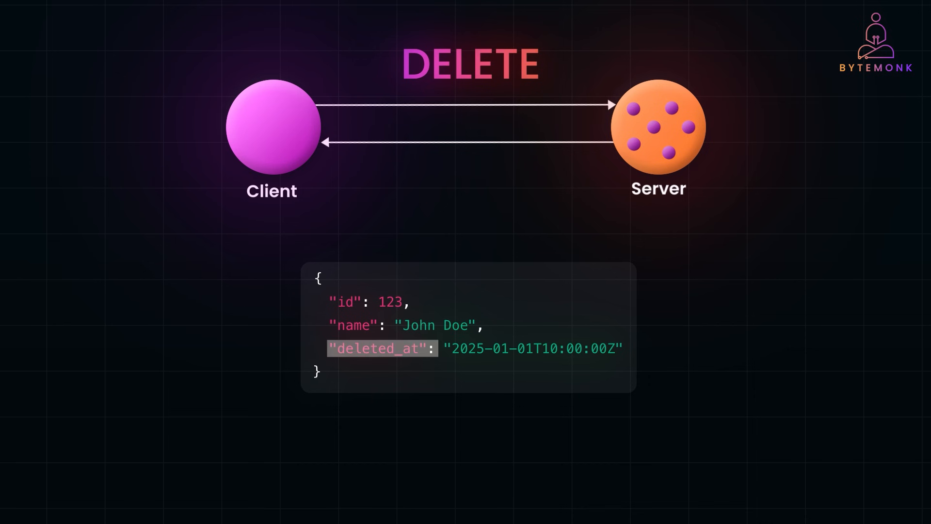